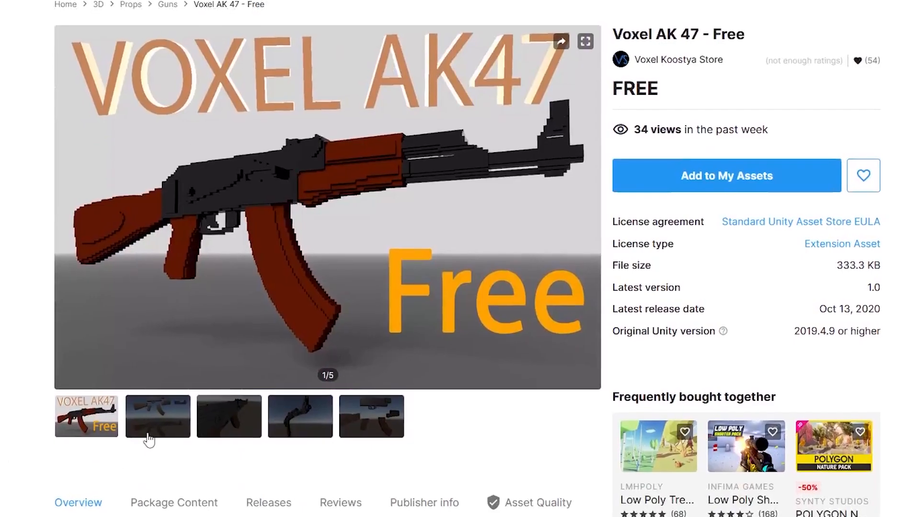
Browse a preview thumbnail on the Voxel AK 47 - Free Asset Store page
click(300, 416)
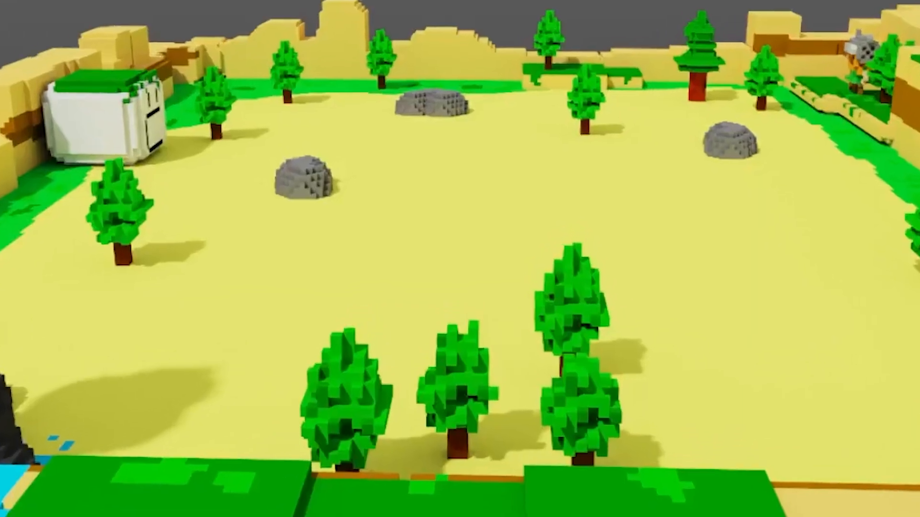
Start an arena fight against the purple voxel monster from the selection menu
click(444, 7)
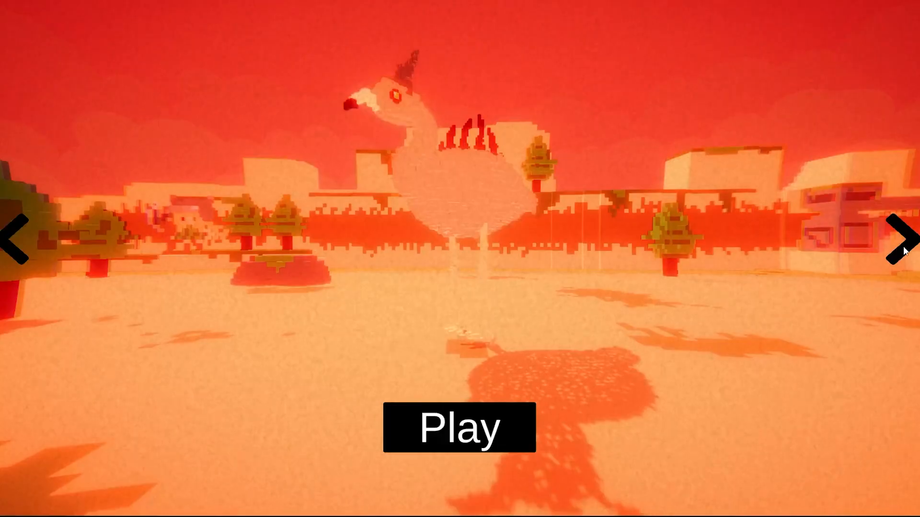
click(459, 427)
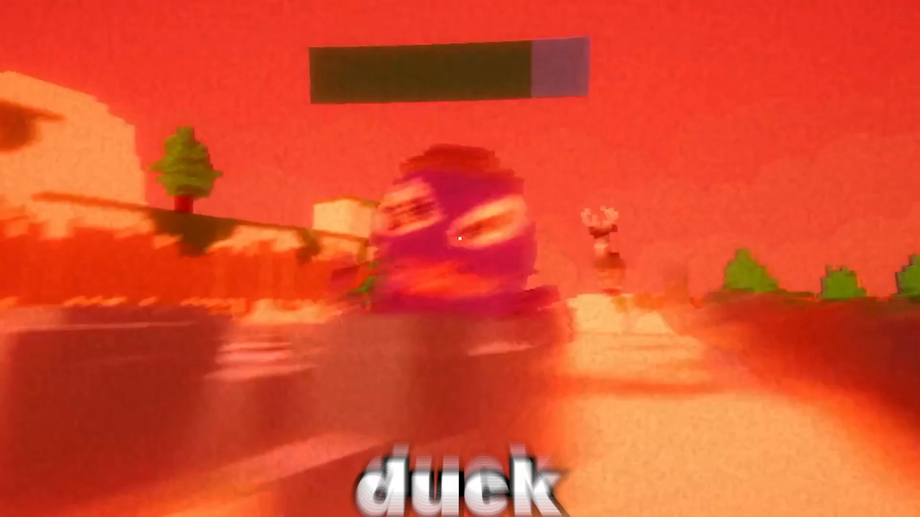